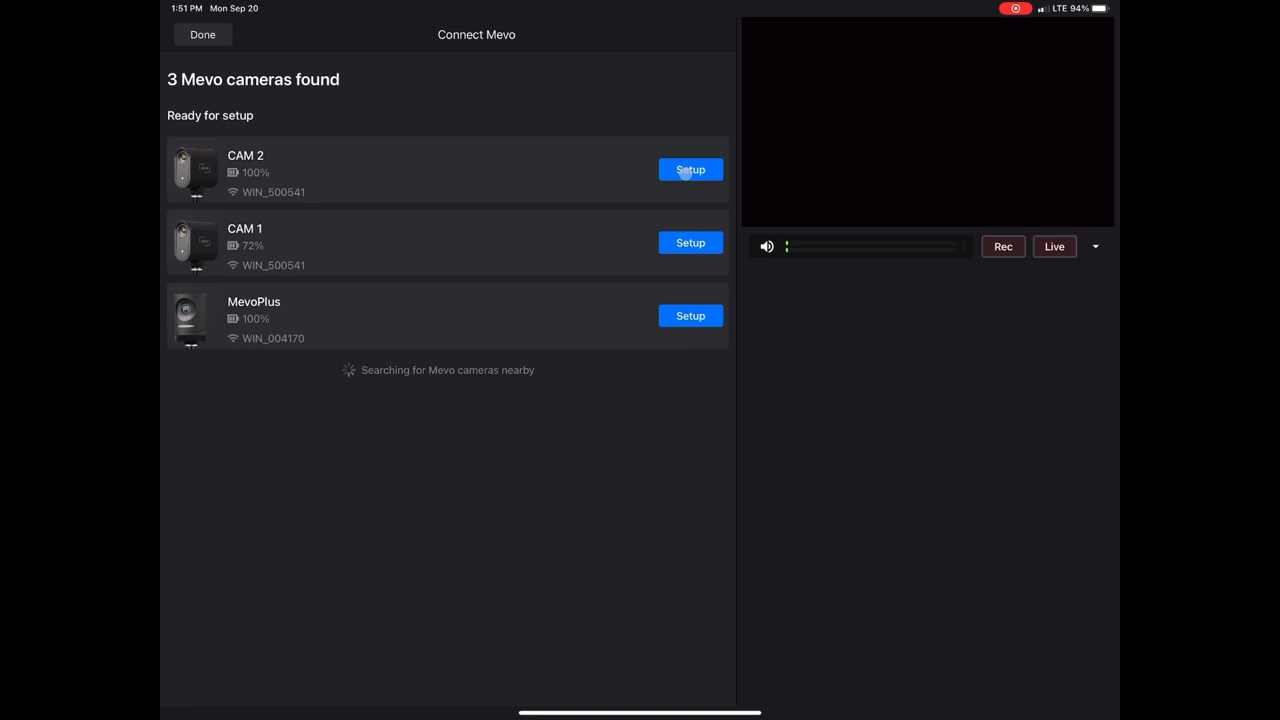
- Start CAM 2's setup and choose the no-Wi-Fi access point option
left_click(690, 169)
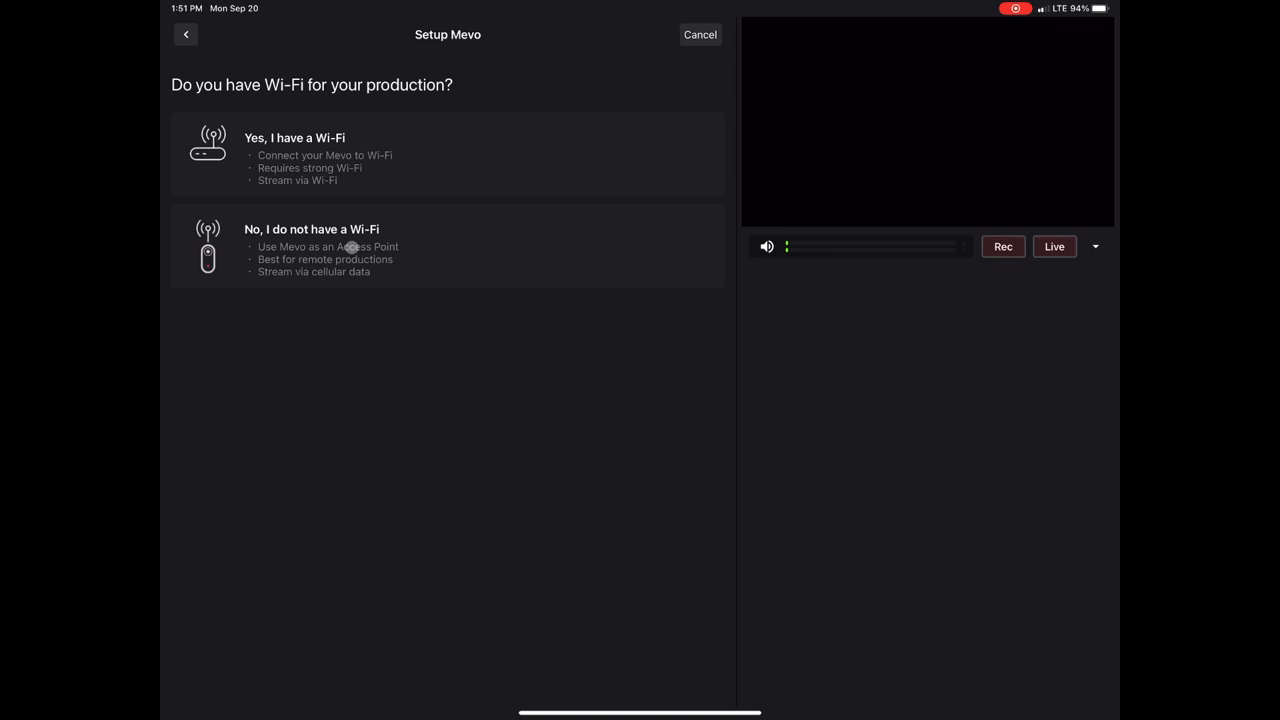
left_click(311, 247)
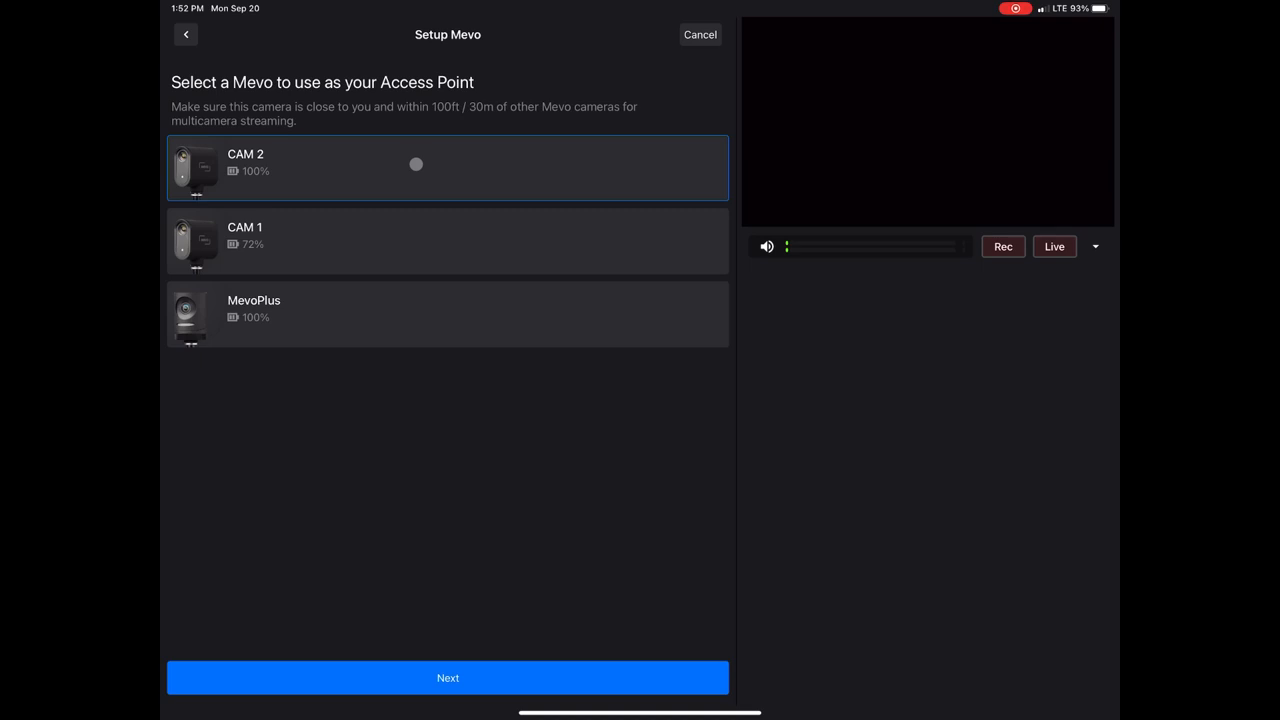
- Confirm CAM 2 as access point and join the iPad to Mevo-22DWG
left_click(447, 677)
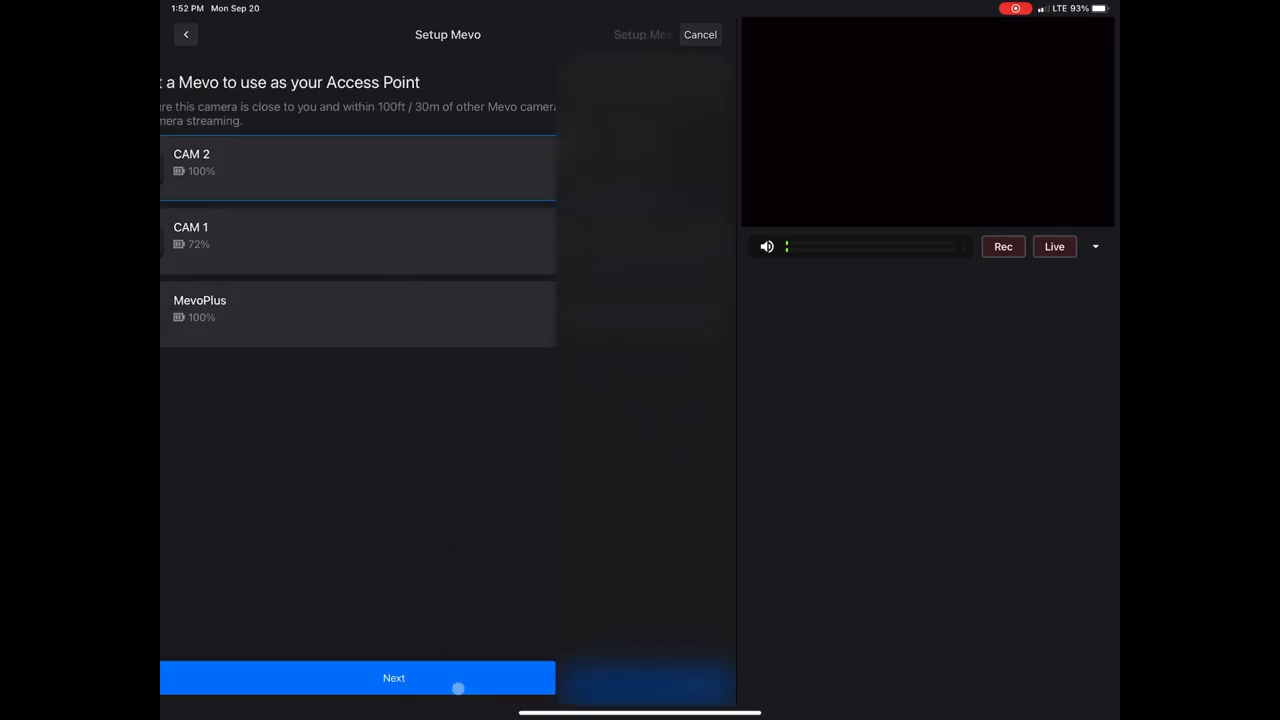
left_click(393, 678)
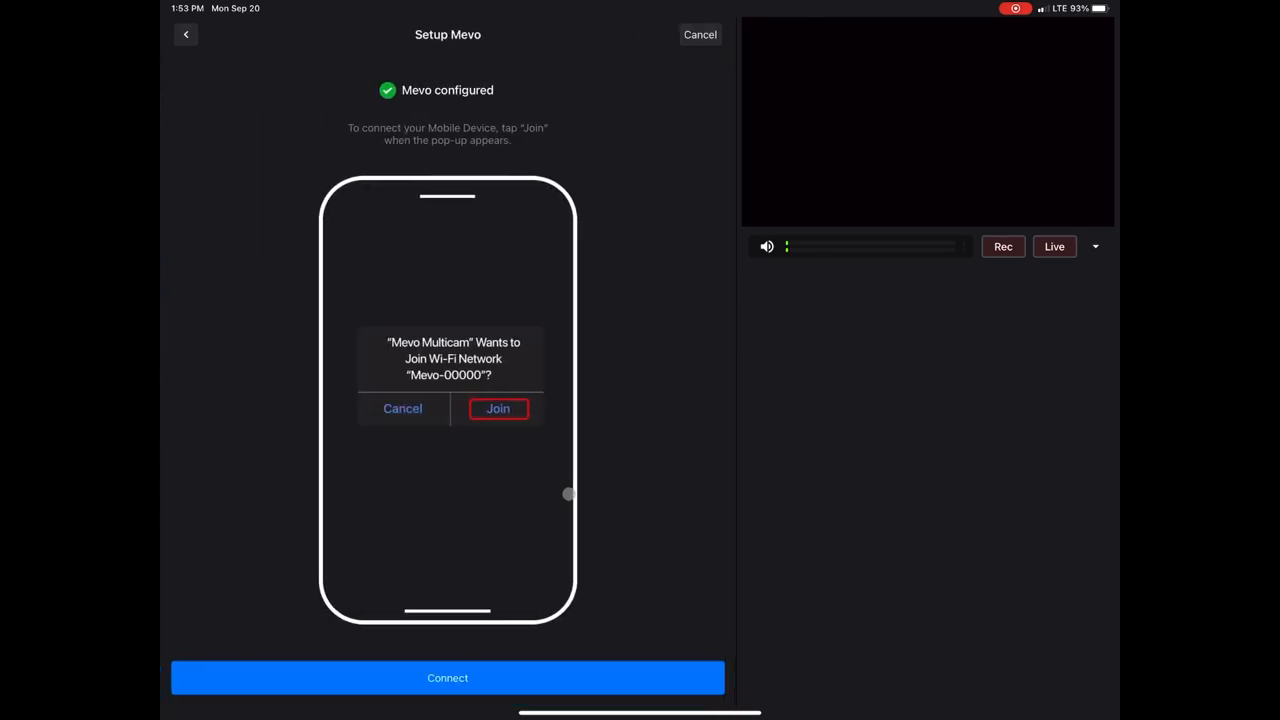
mouse_move(516, 438)
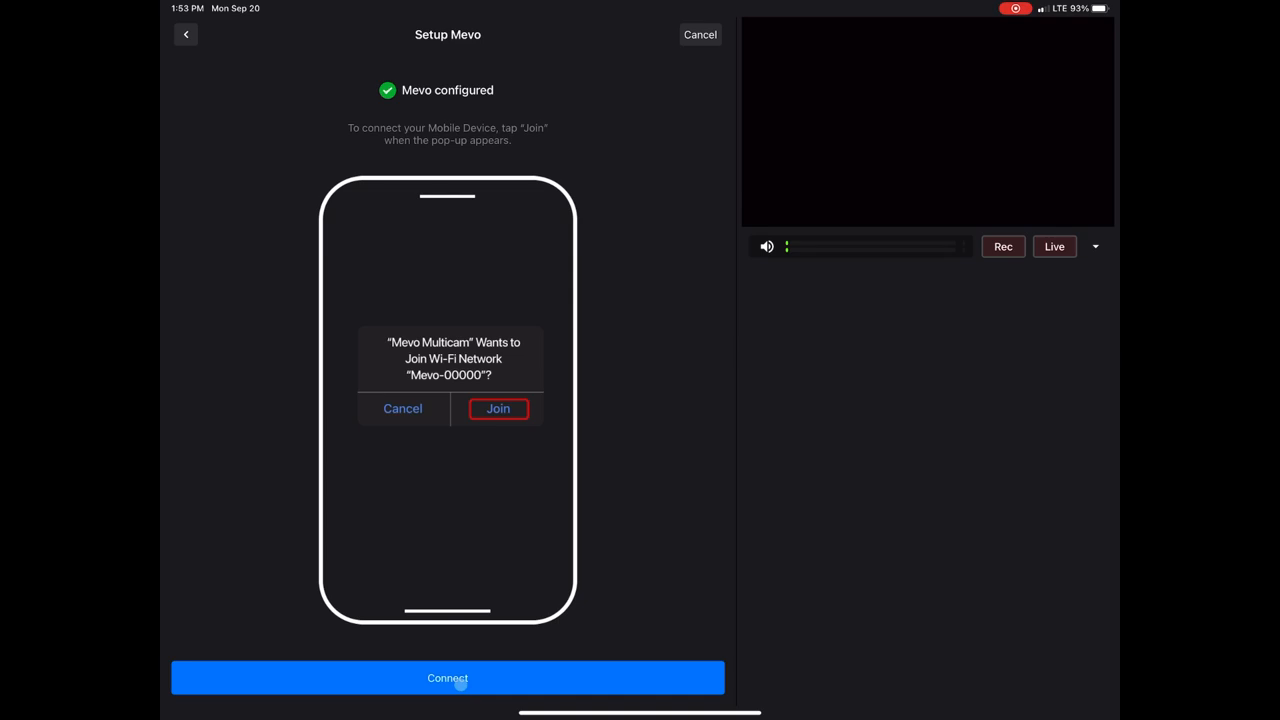
left_click(447, 678)
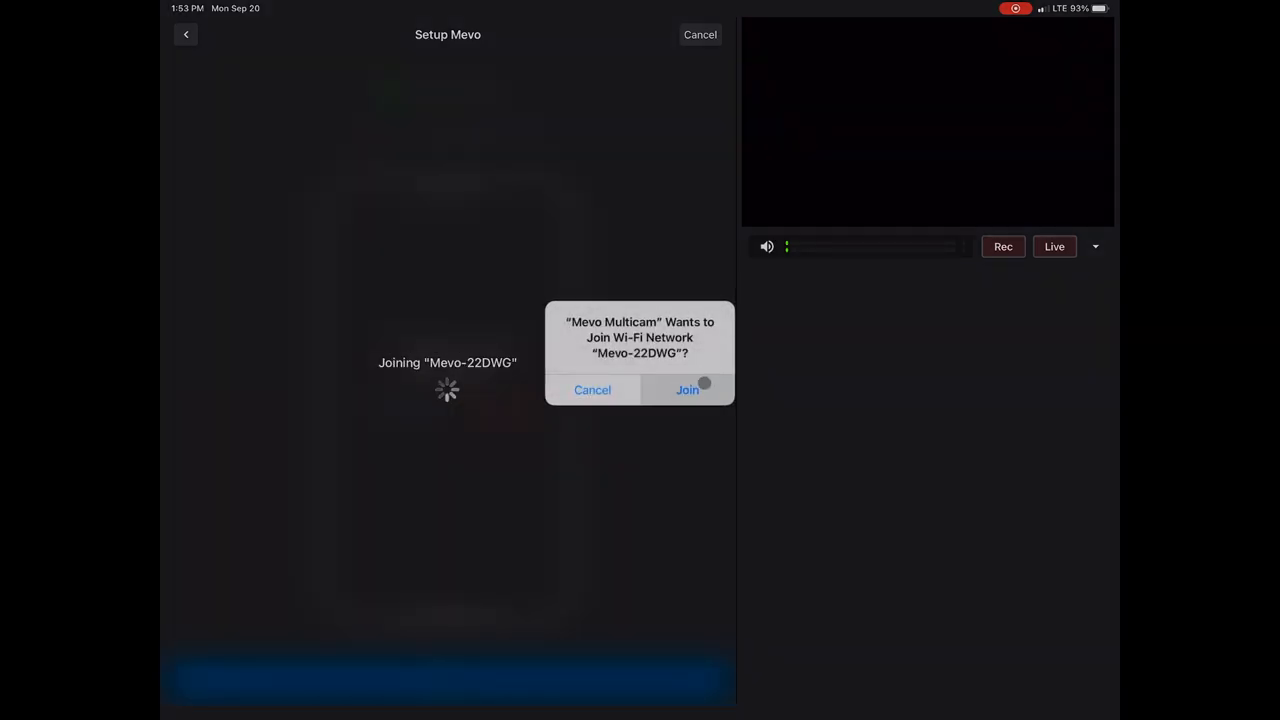
left_click(687, 390)
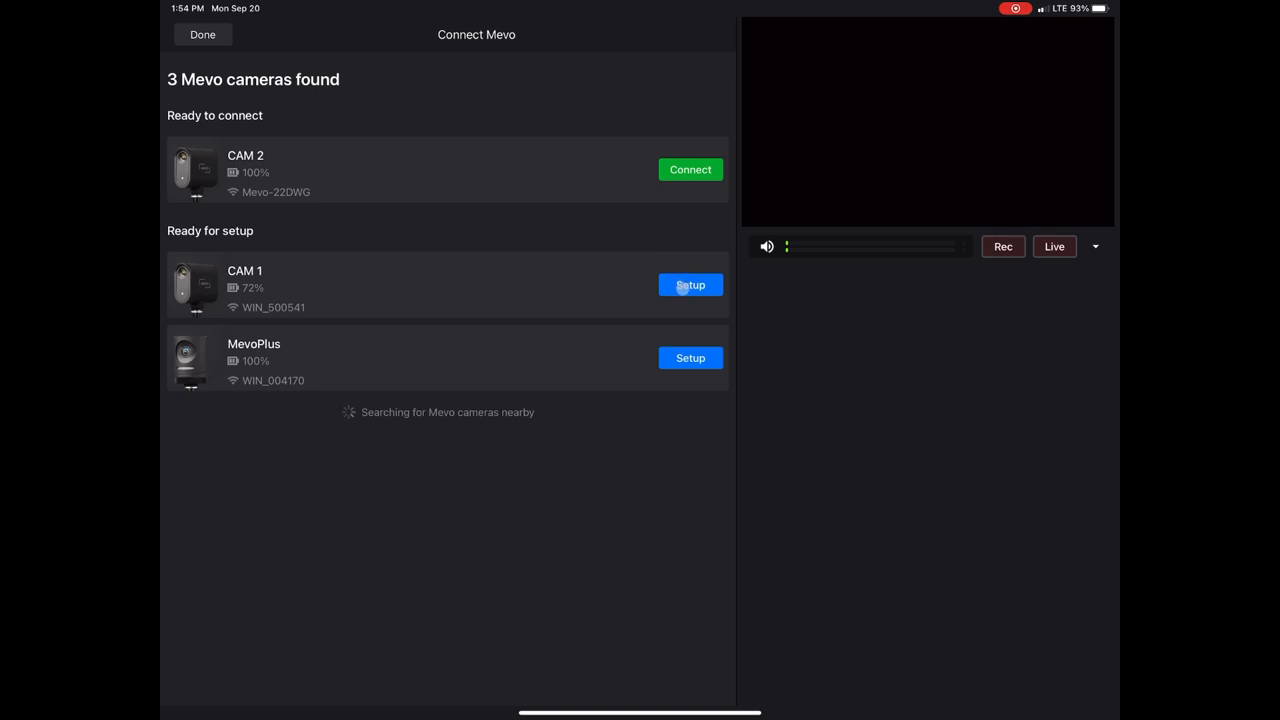
- Set up CAM 1 and MevoPlus, approving both to join Mevo-22DWG
left_click(690, 284)
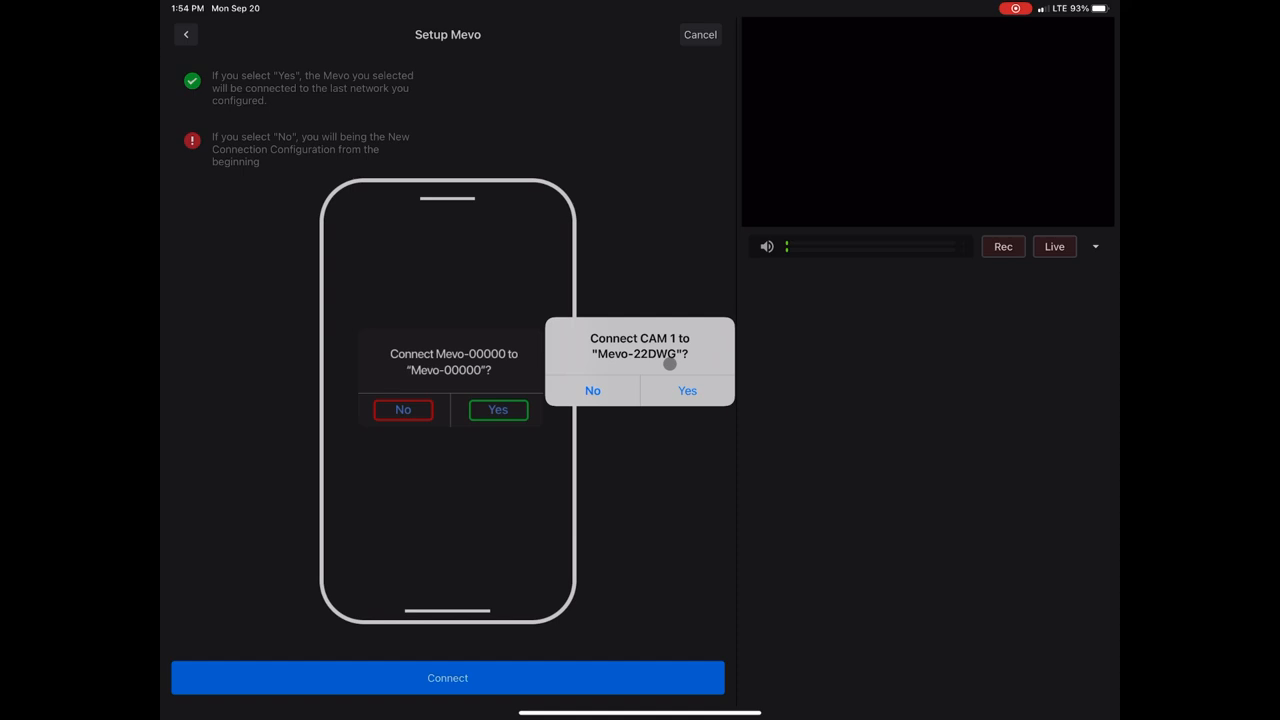
left_click(687, 390)
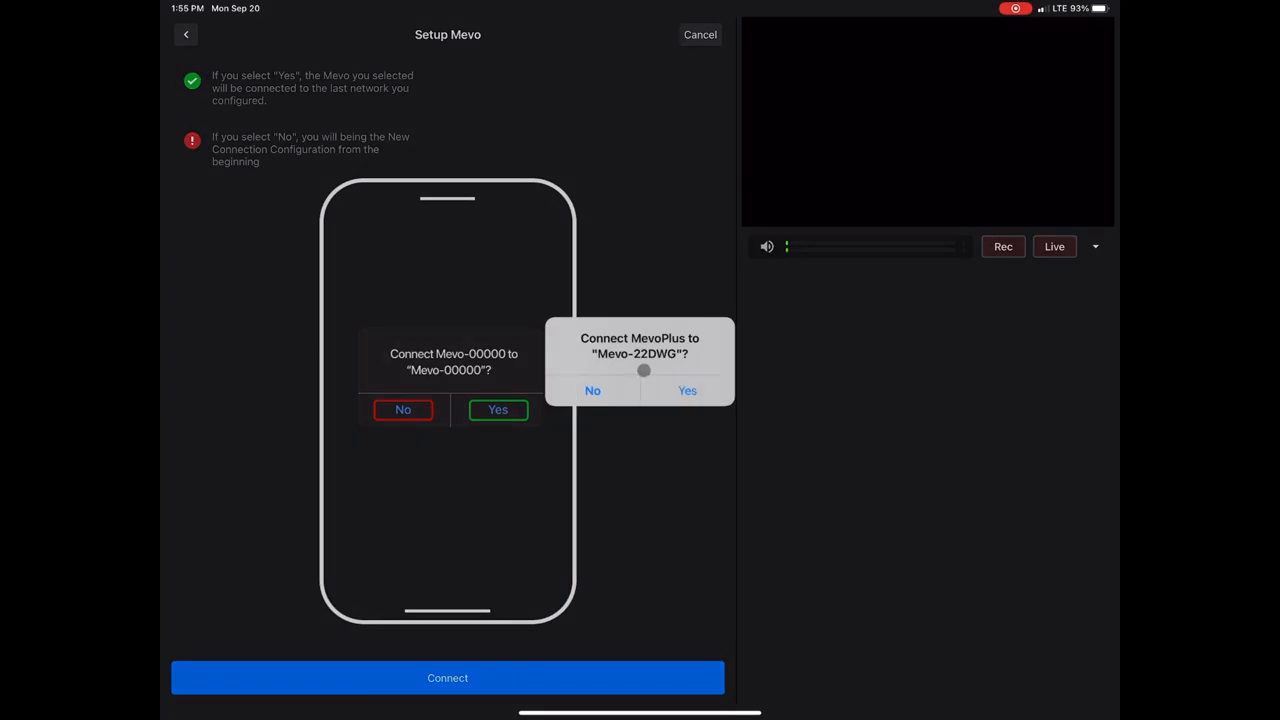
left_click(687, 390)
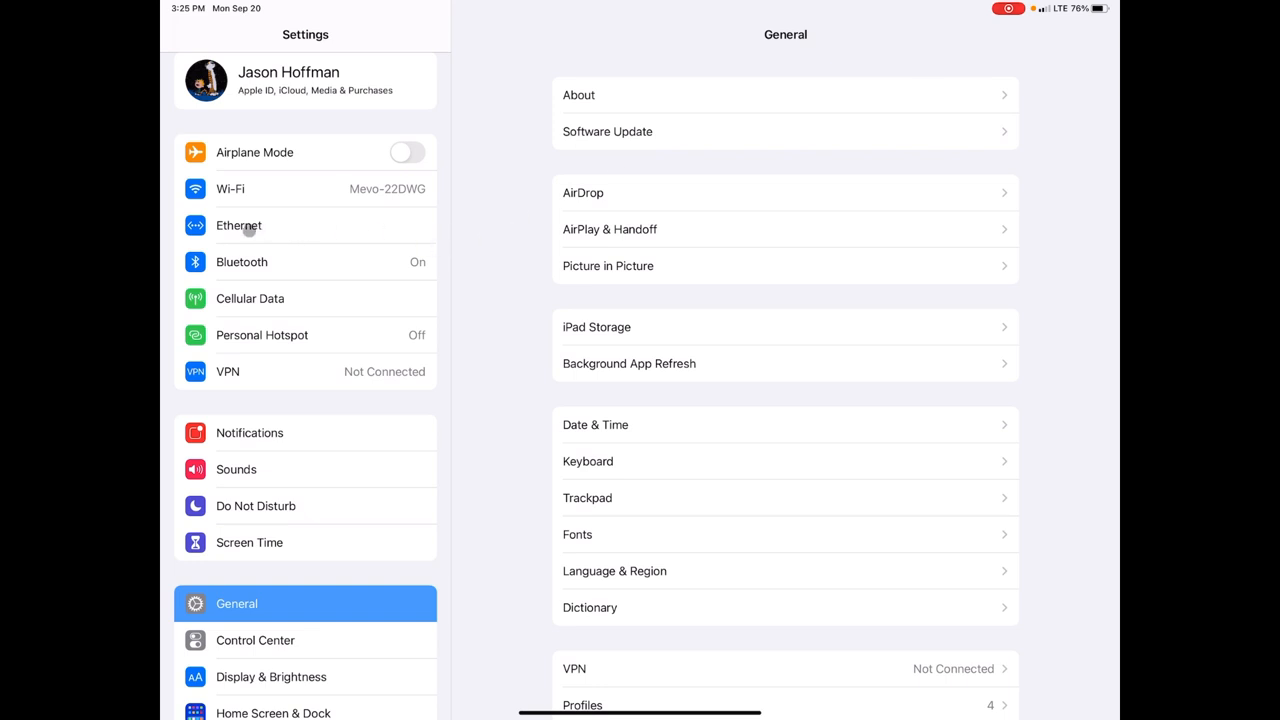
- View the USB 10/100/1000 LAN Ethernet IPv4 details: 192.168.1.2, router 192.168.1.1
left_click(239, 225)
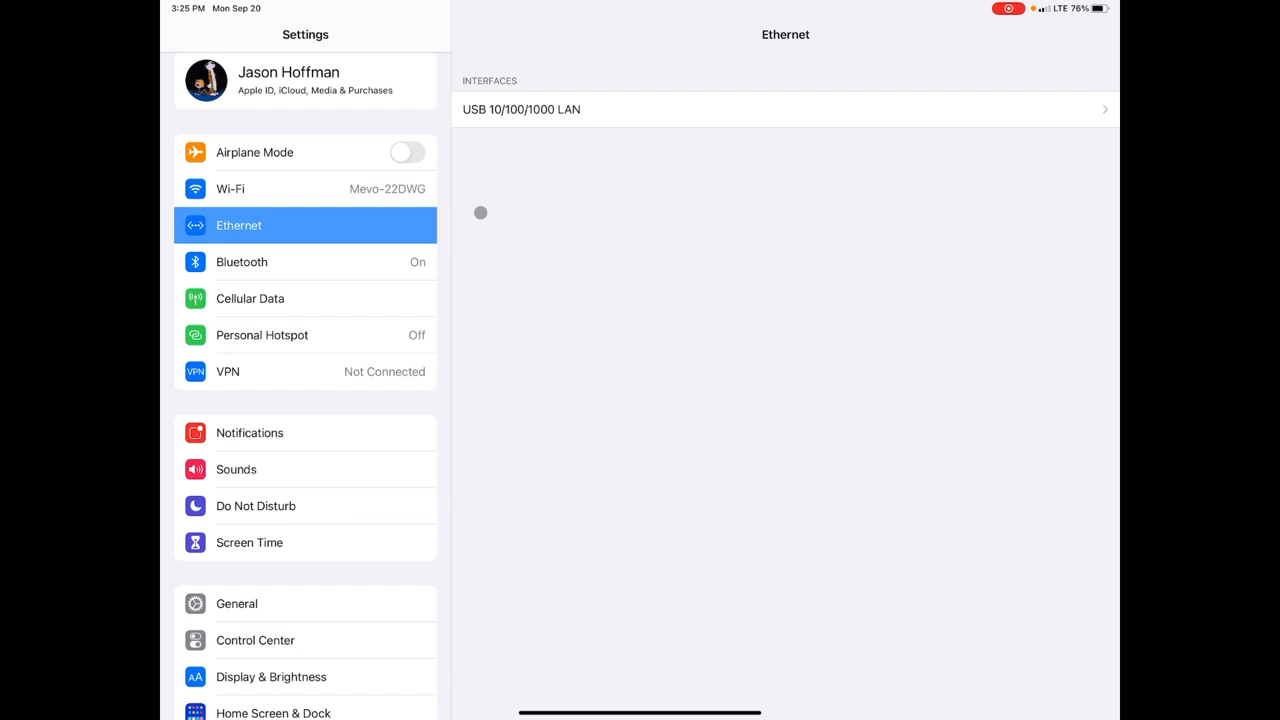
left_click(521, 109)
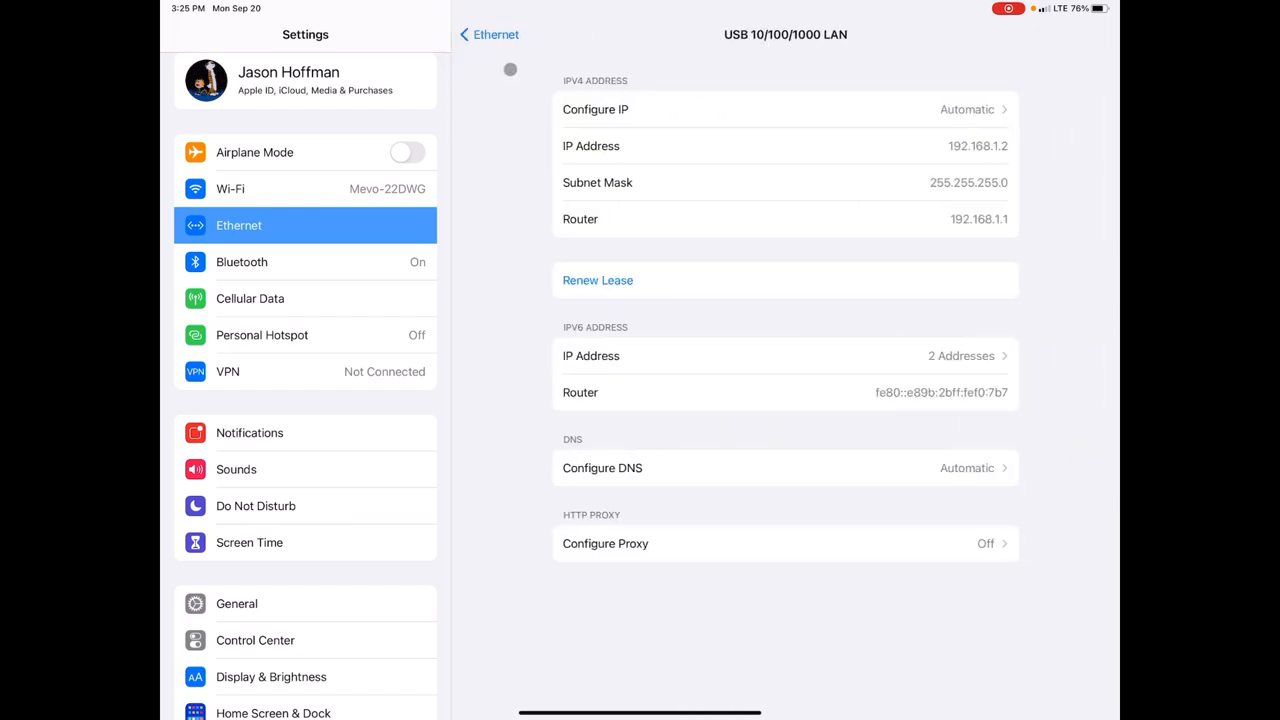
left_click(488, 34)
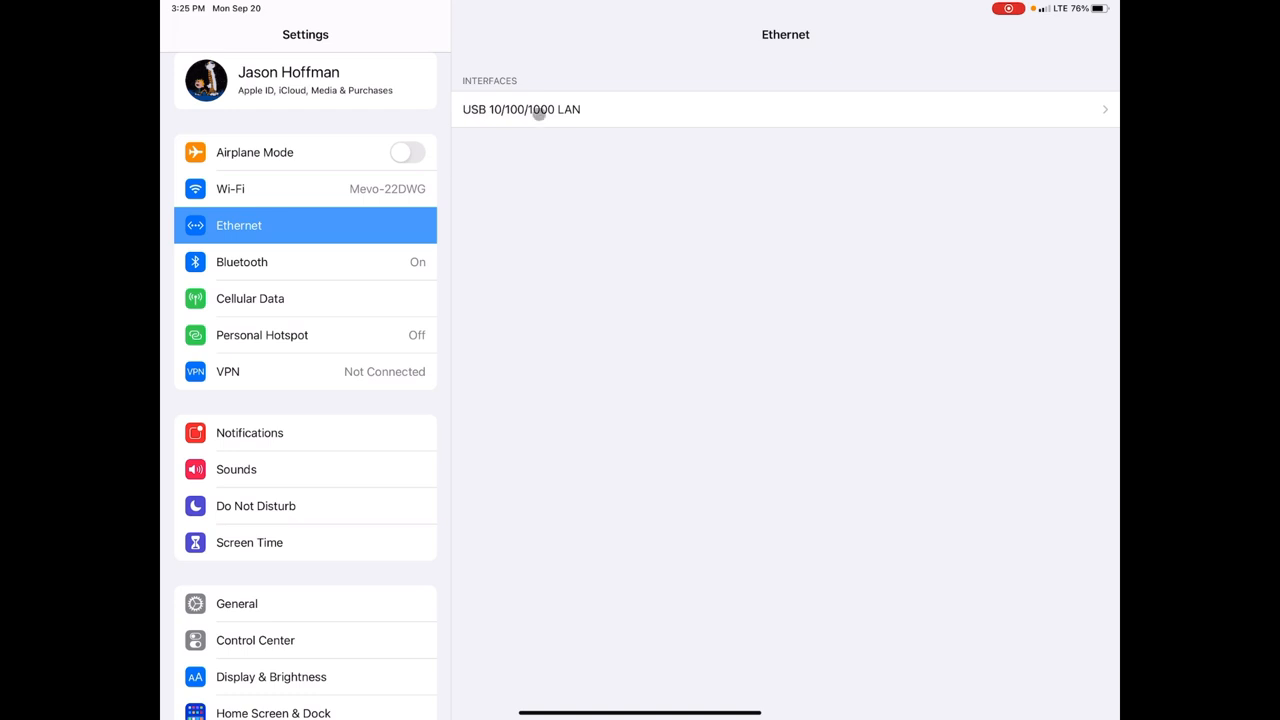
left_click(520, 109)
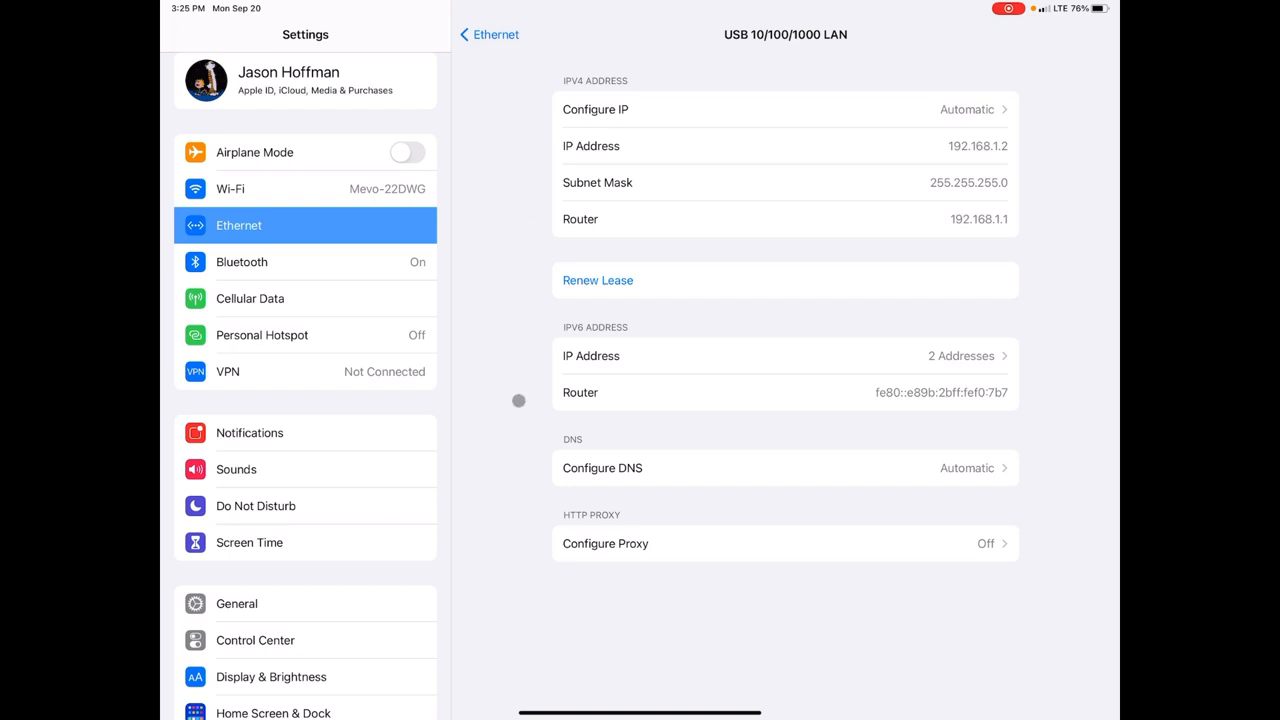
mouse_move(523, 161)
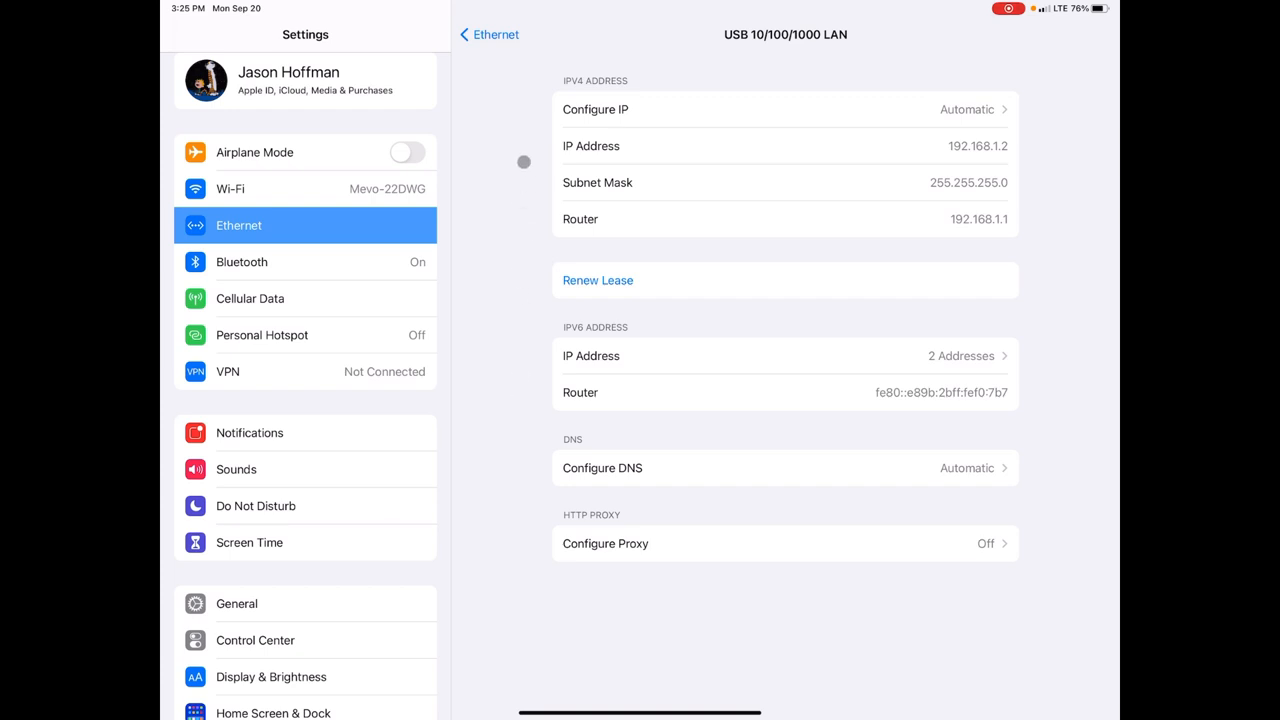
mouse_move(528, 403)
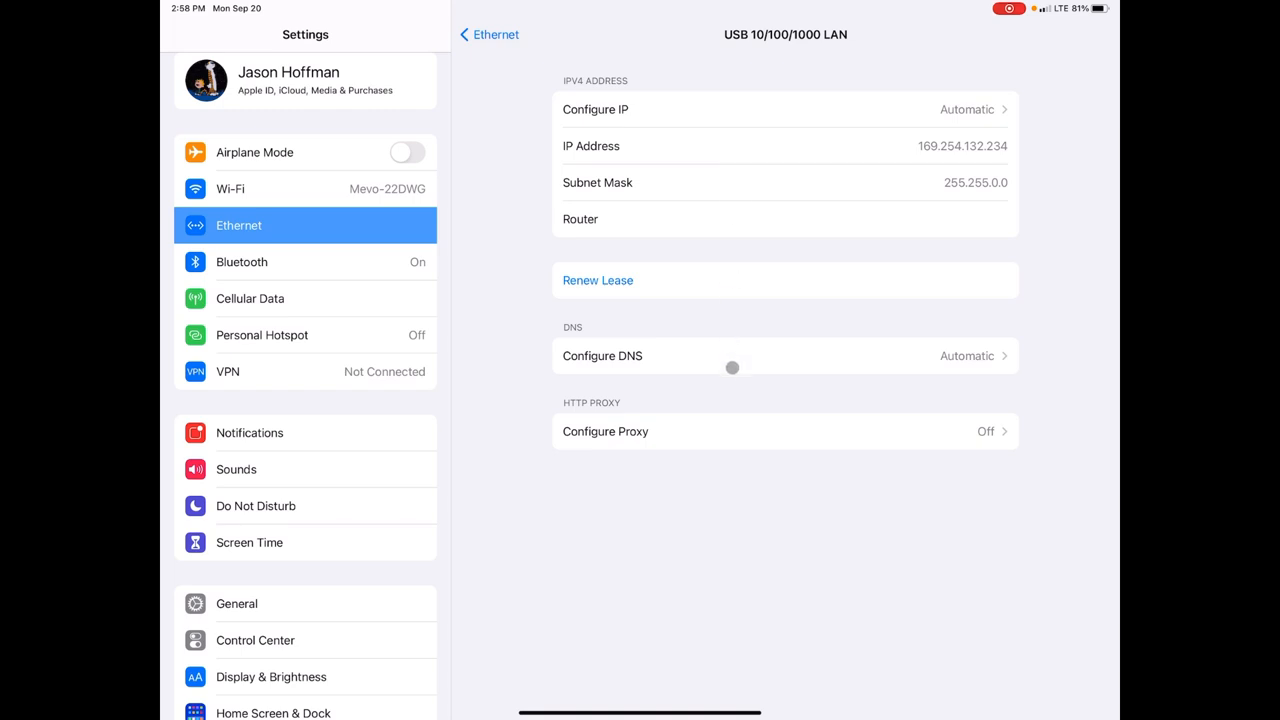
mouse_move(729, 411)
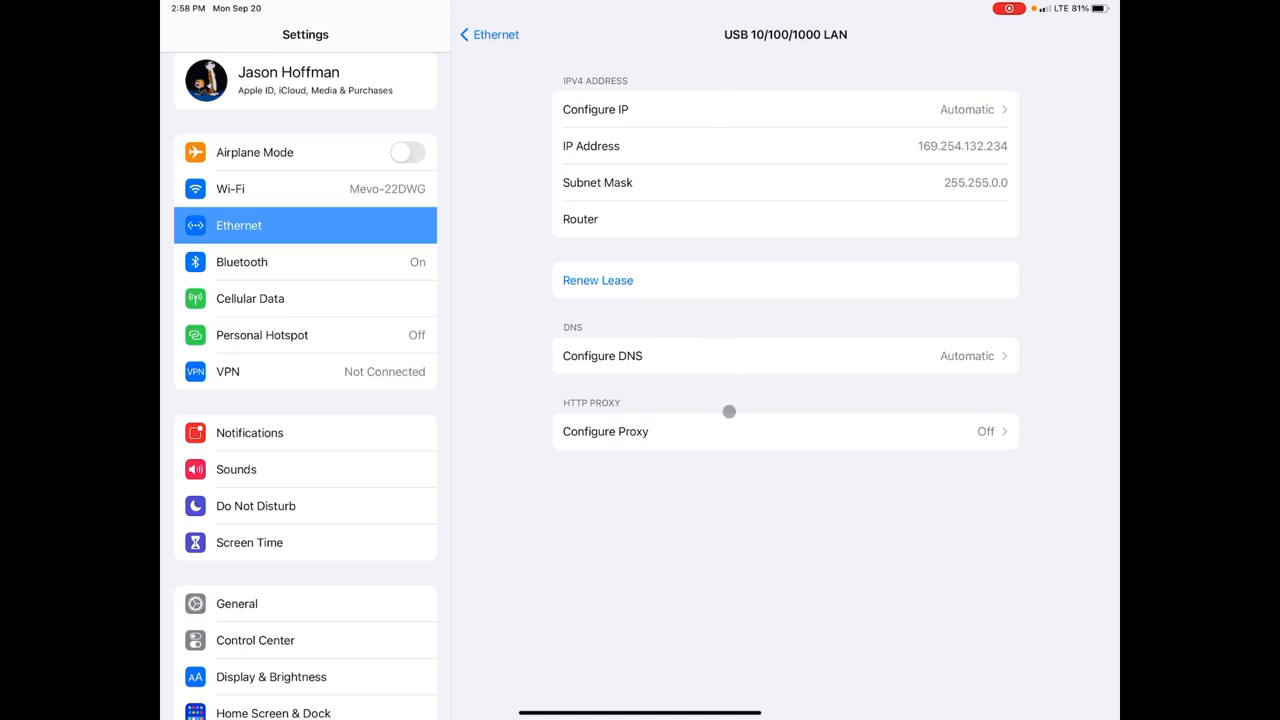
mouse_move(733, 345)
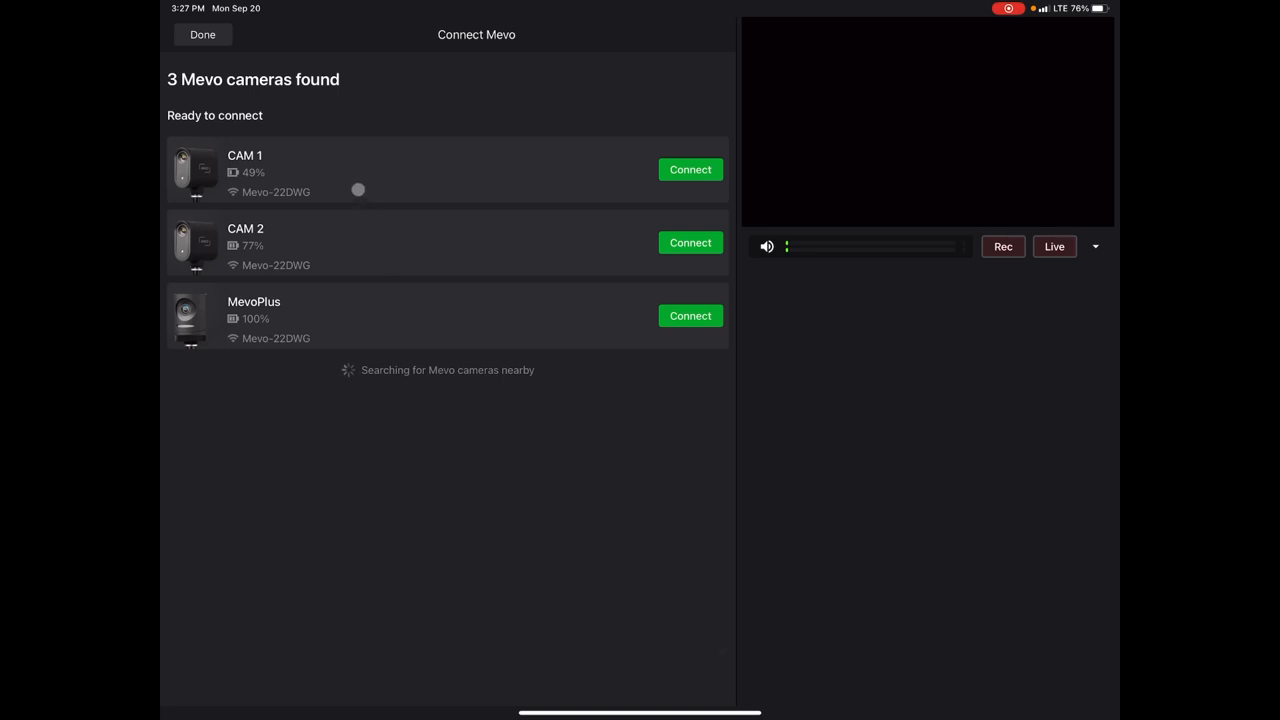
mouse_move(371, 319)
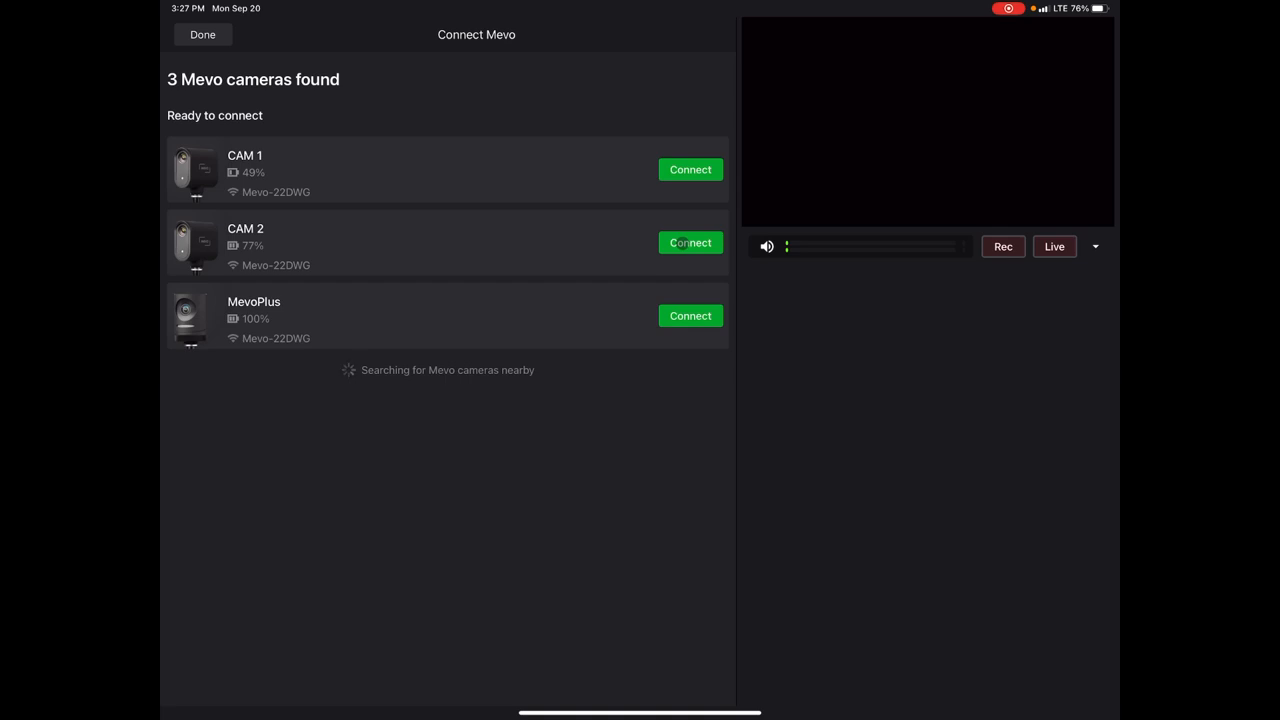
- Connect CAM 2, CAM 1 and MevoPlus in Connect Mevo
left_click(690, 242)
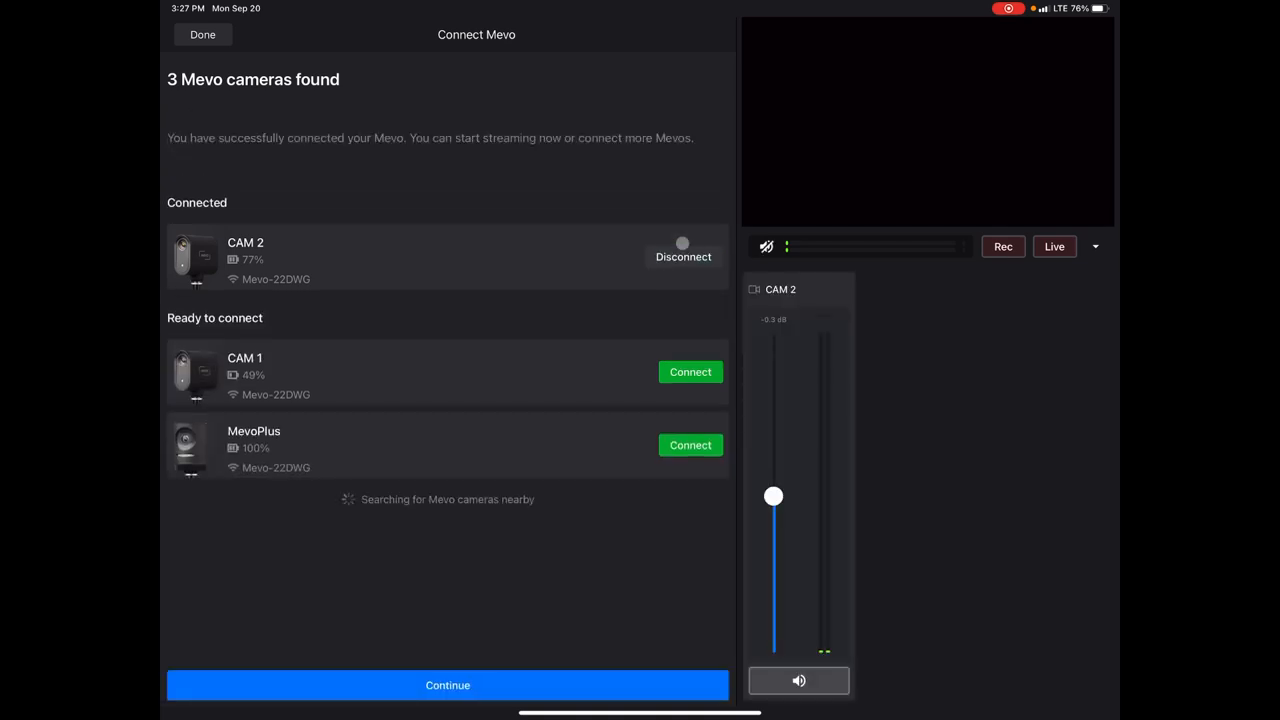
left_click(690, 371)
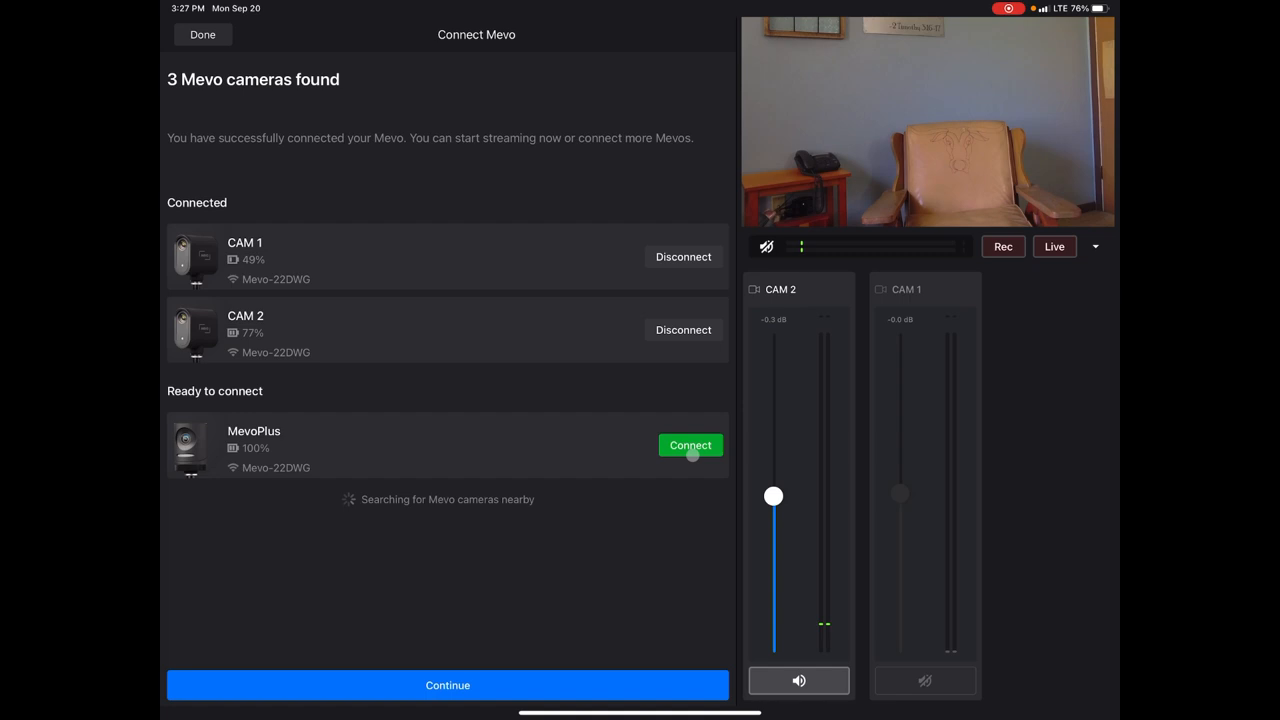
left_click(690, 445)
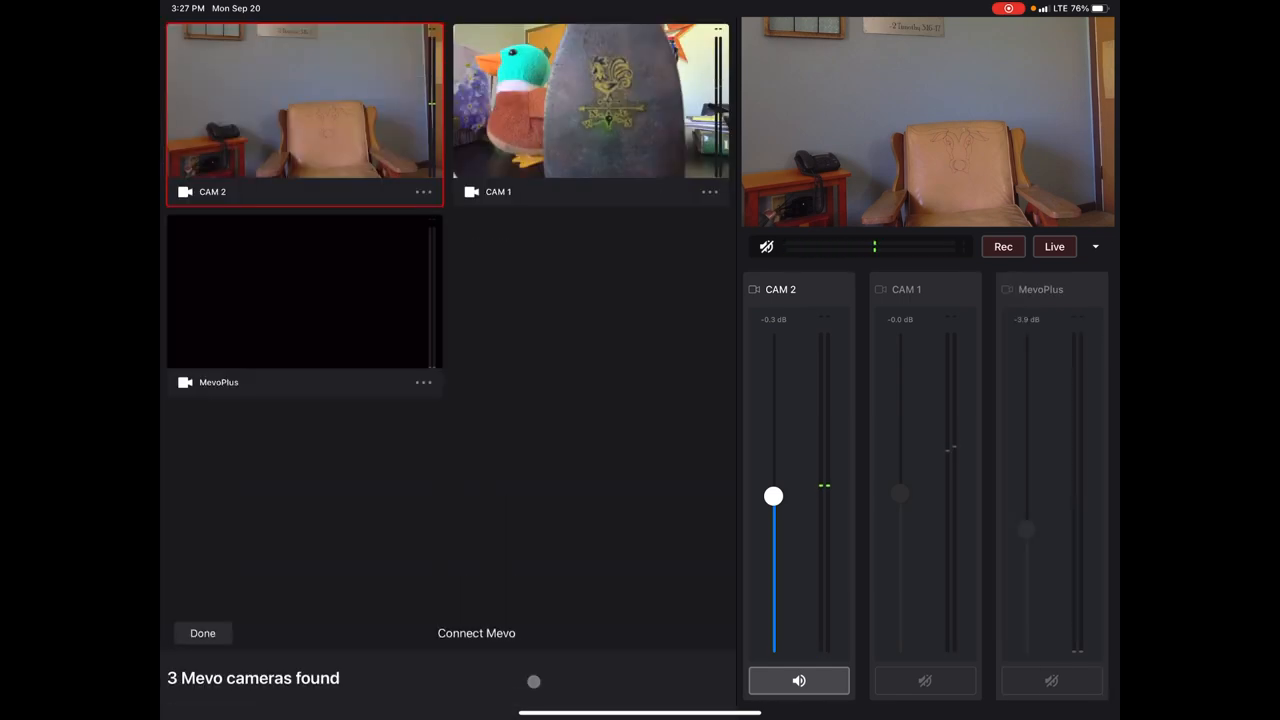